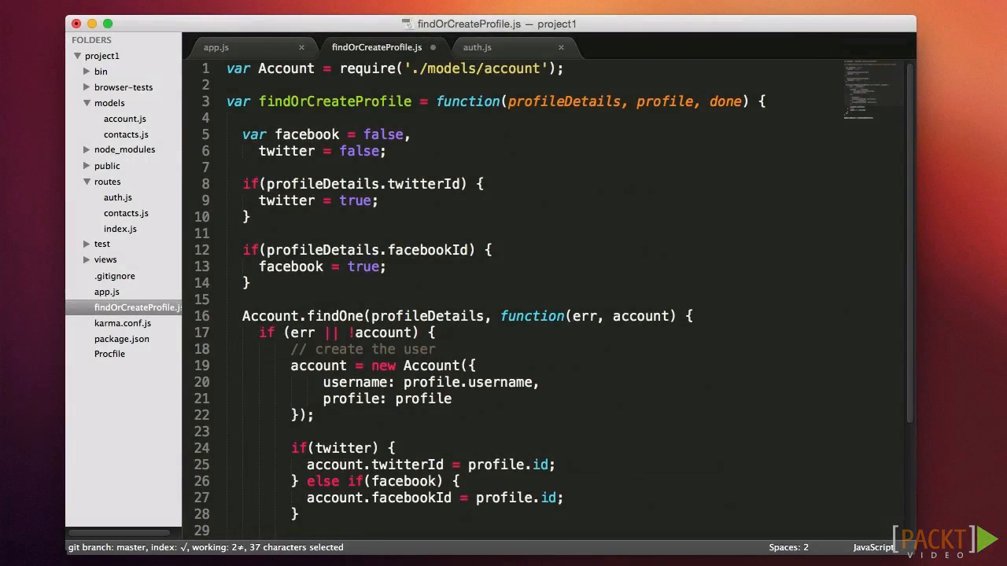
- Select the module.exports = findOrCreateProfile line at the end of findOrCreateProfile.js
scroll("down", 3)
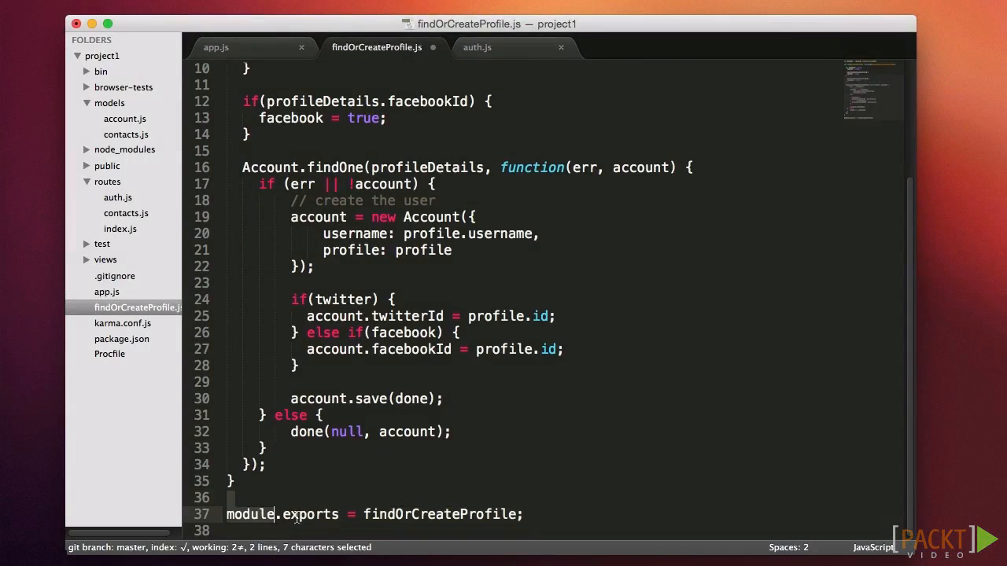
triple_click(375, 514)
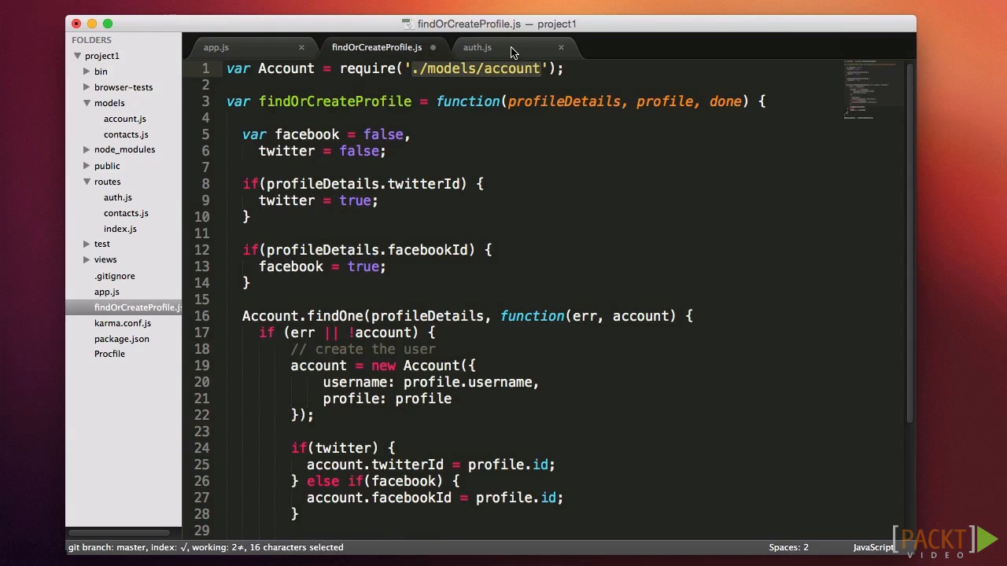
- Bring up auth.js, which requires the Account model through a relative path
left_click(475, 47)
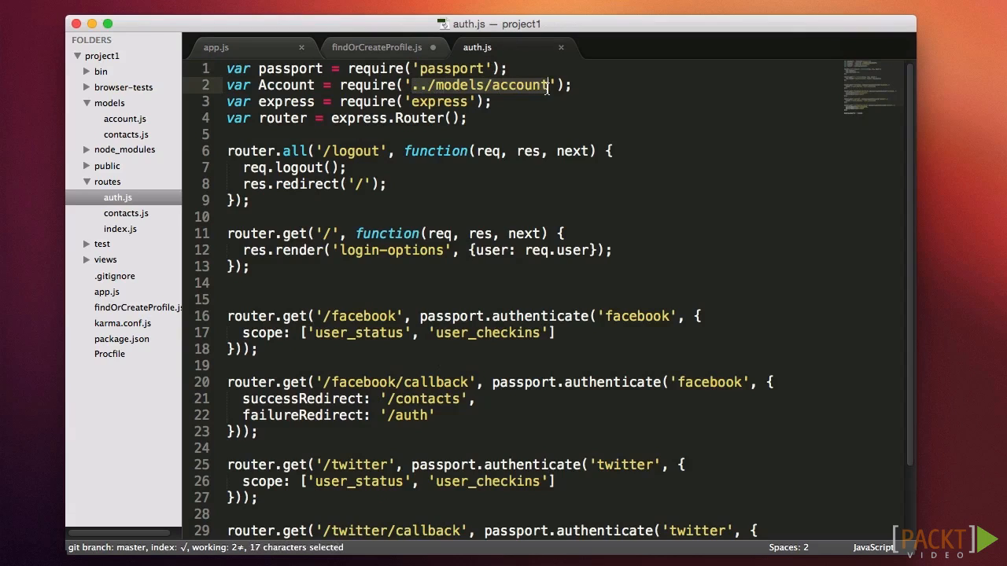